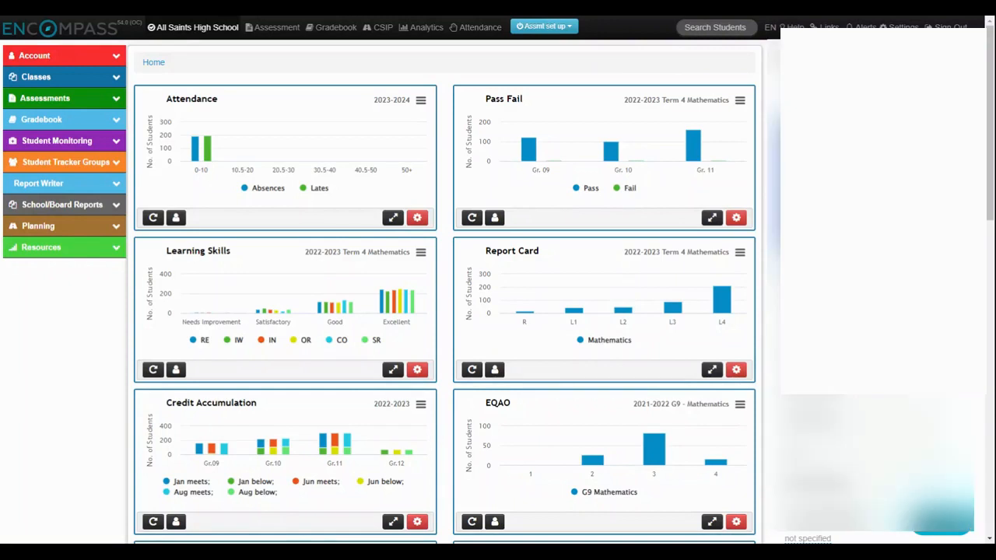
mouse_move(191, 220)
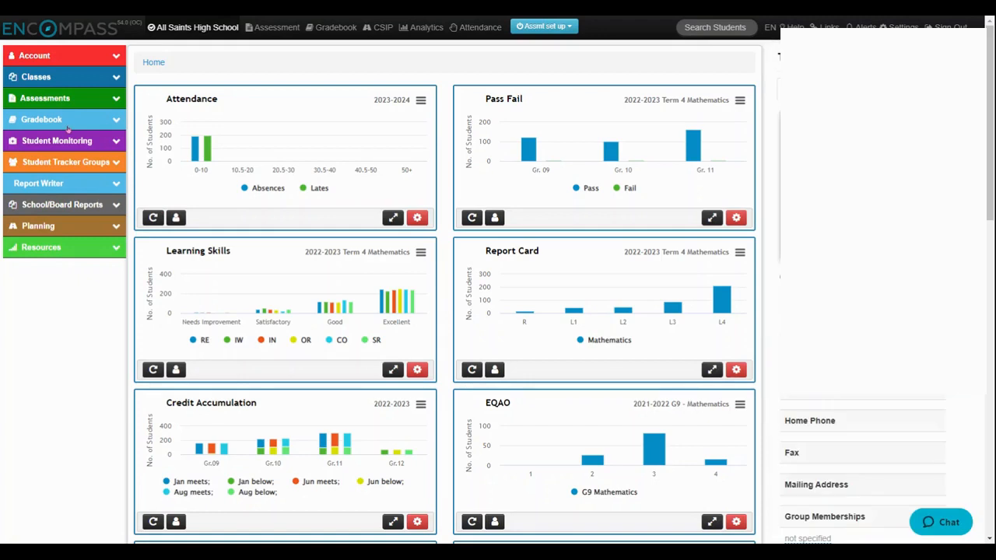
mouse_move(79, 165)
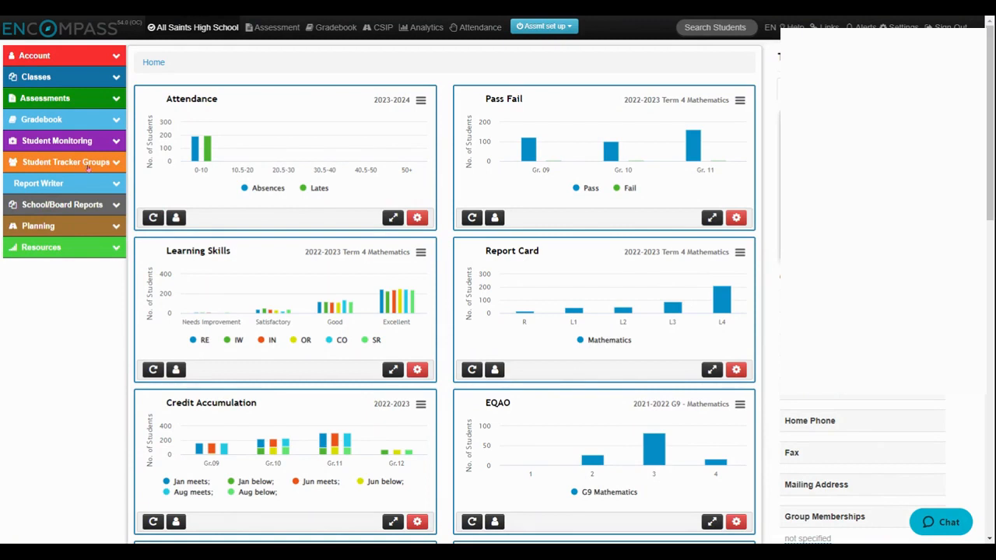
Expand Student Tracker Groups in the left menu and go to Student Tracker
click(64, 162)
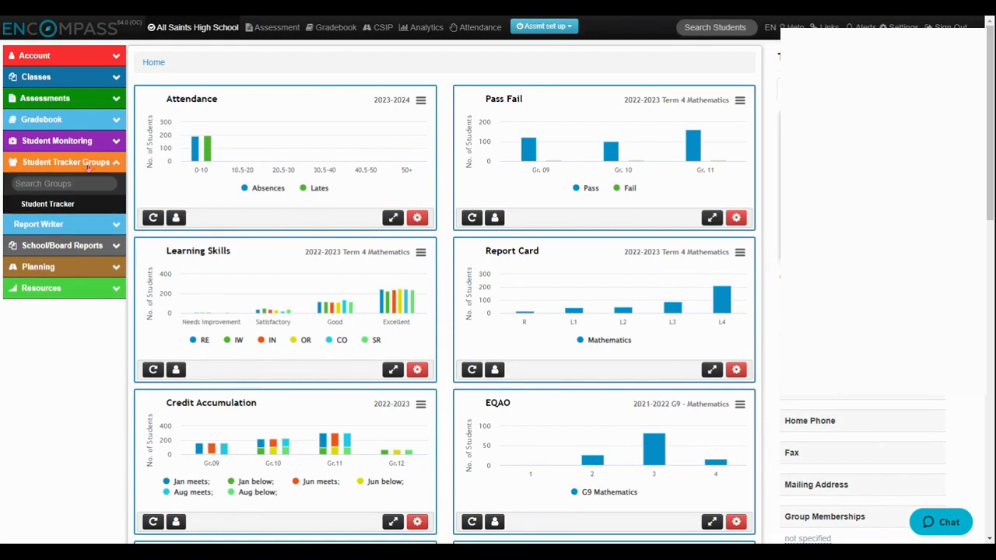
click(48, 204)
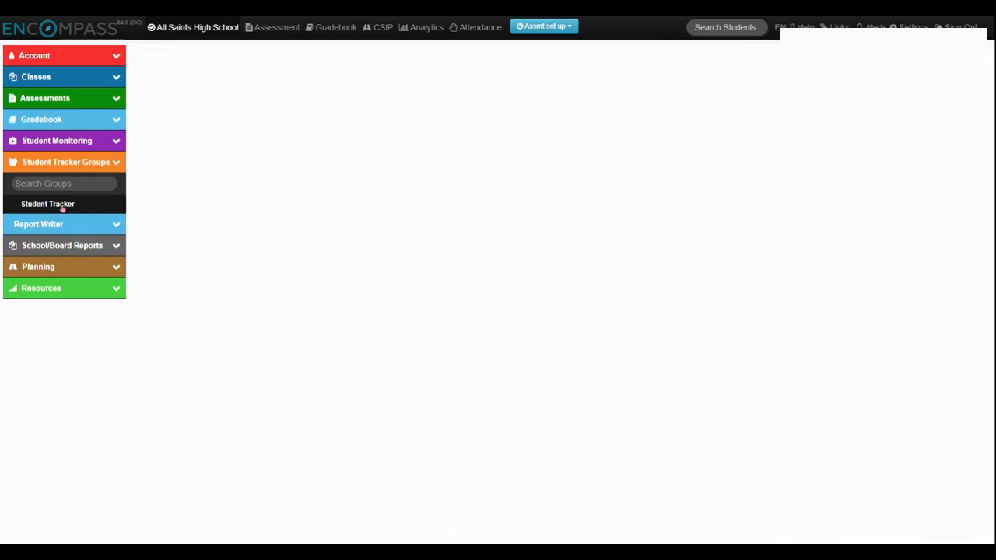
click(47, 203)
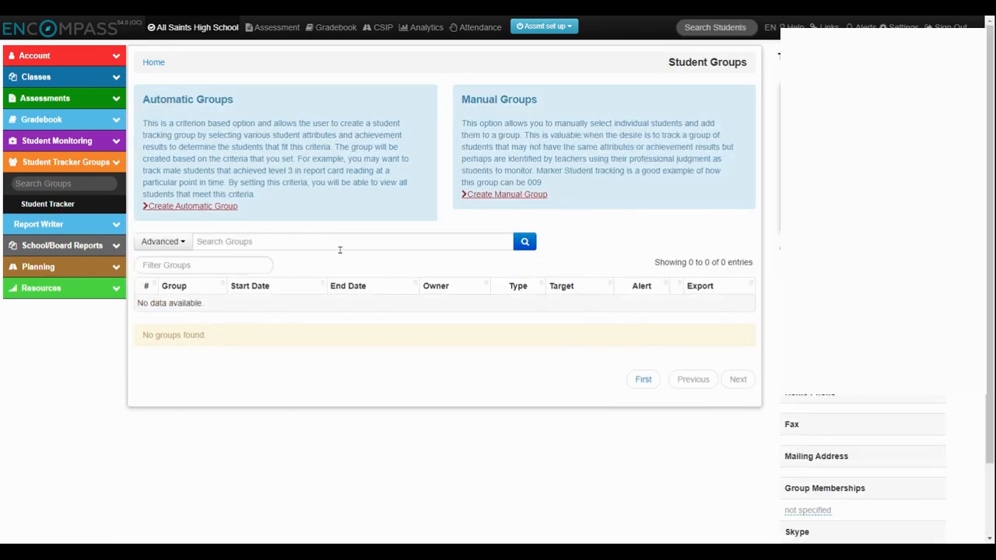
Filter the Student Tracker to Holy Redeemer School, showing 448 students
click(47, 203)
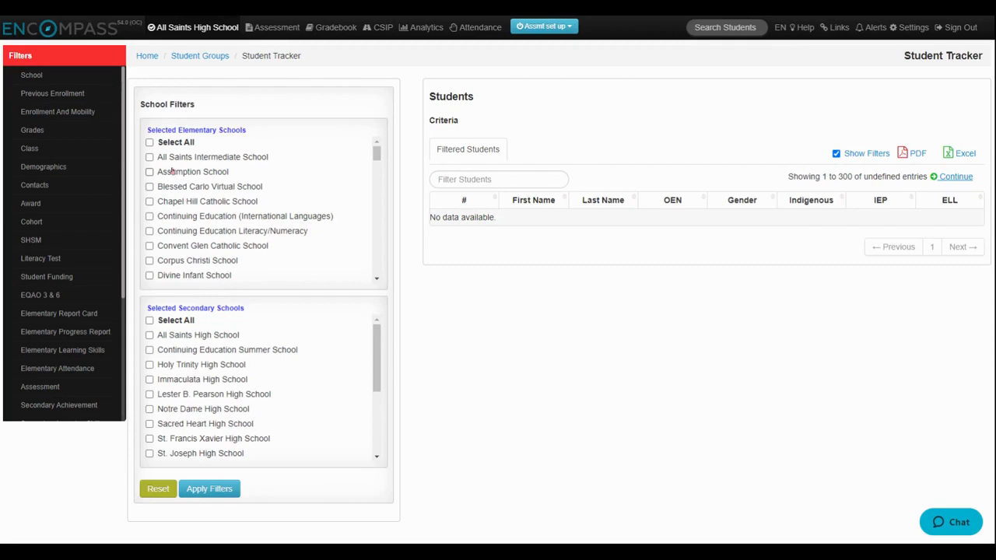
scroll(down, 3)
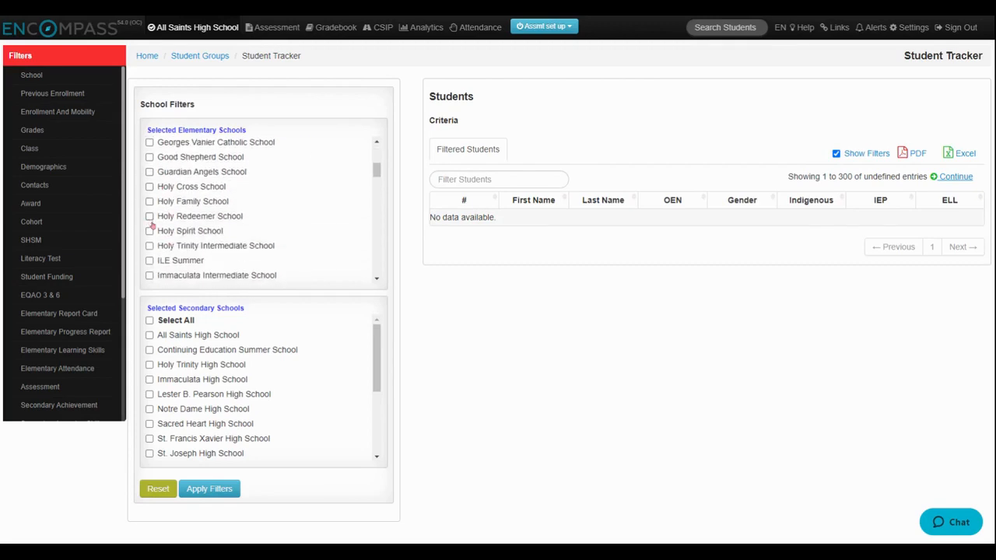
click(149, 215)
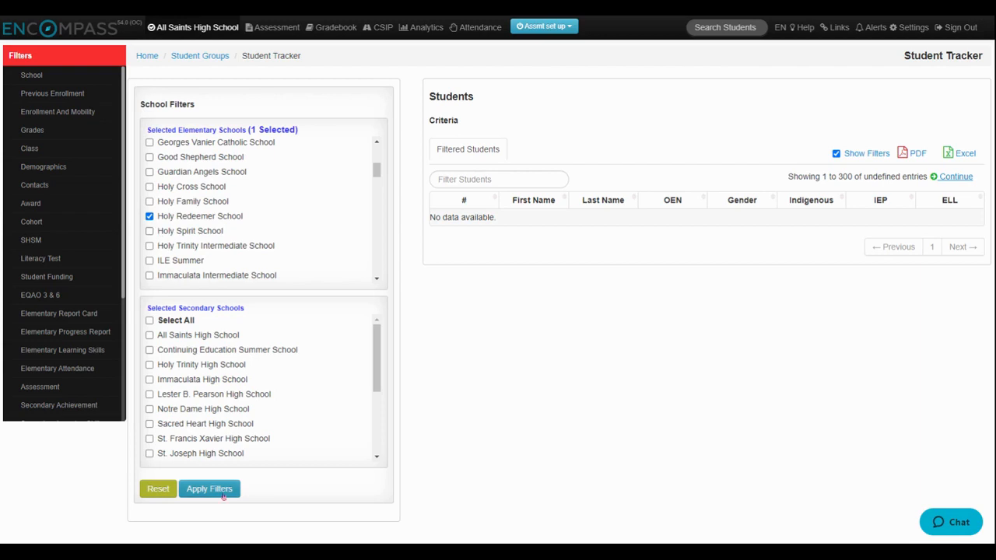
click(209, 489)
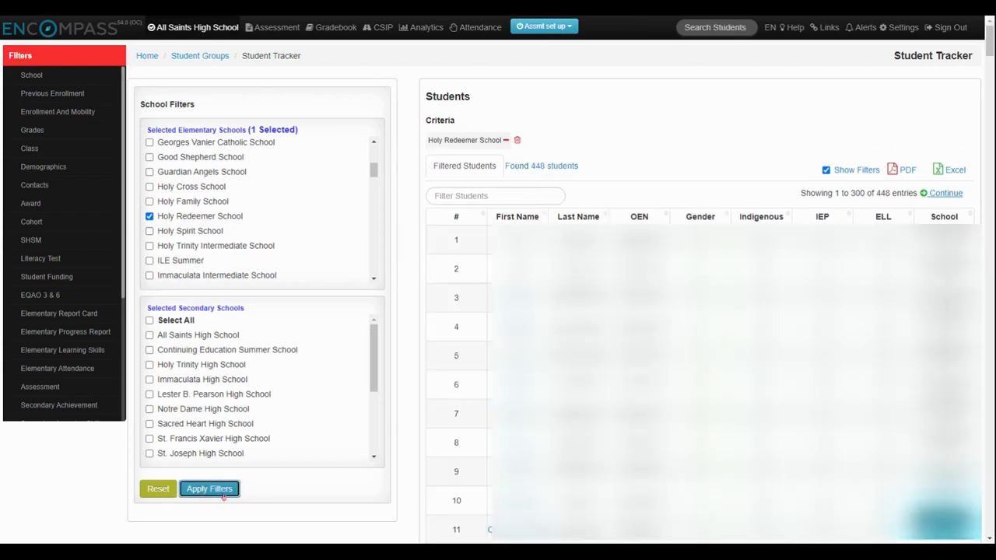
mouse_move(51, 127)
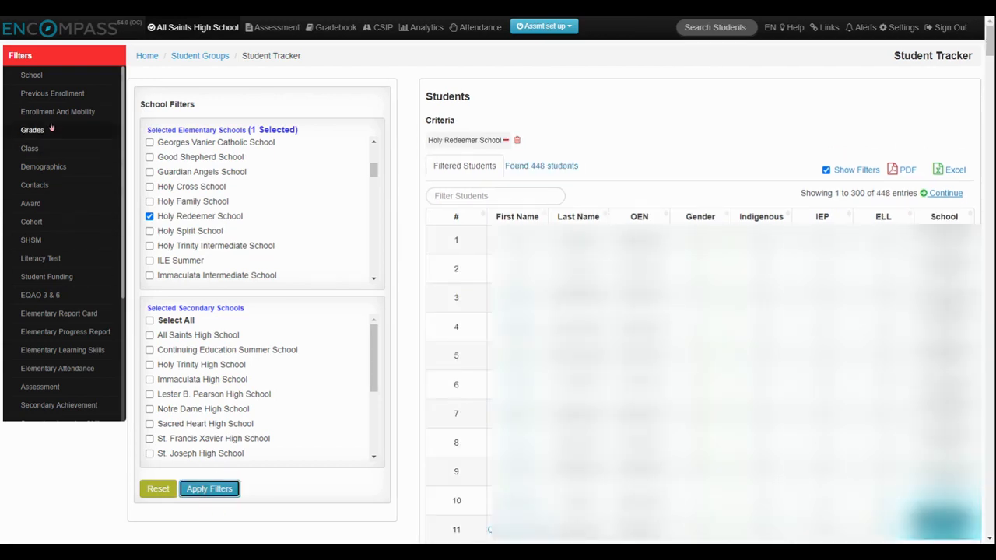
Apply a Grades filter of 06 to the Holy Redeemer list
click(33, 129)
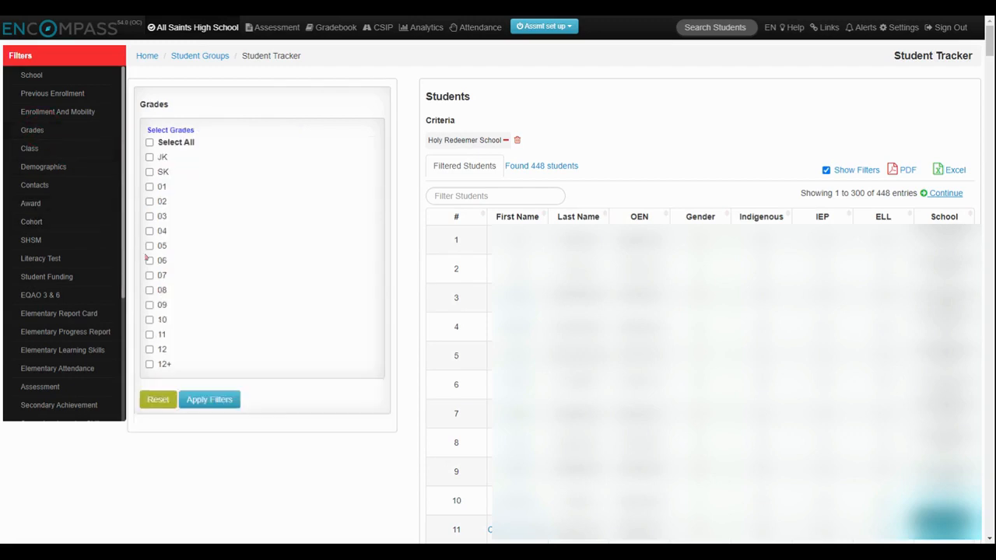
click(150, 260)
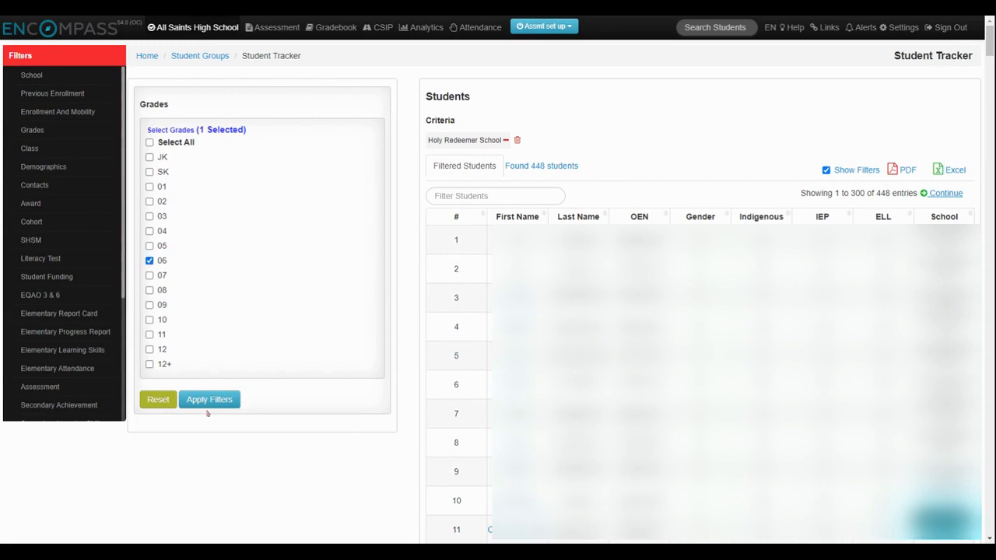
click(209, 400)
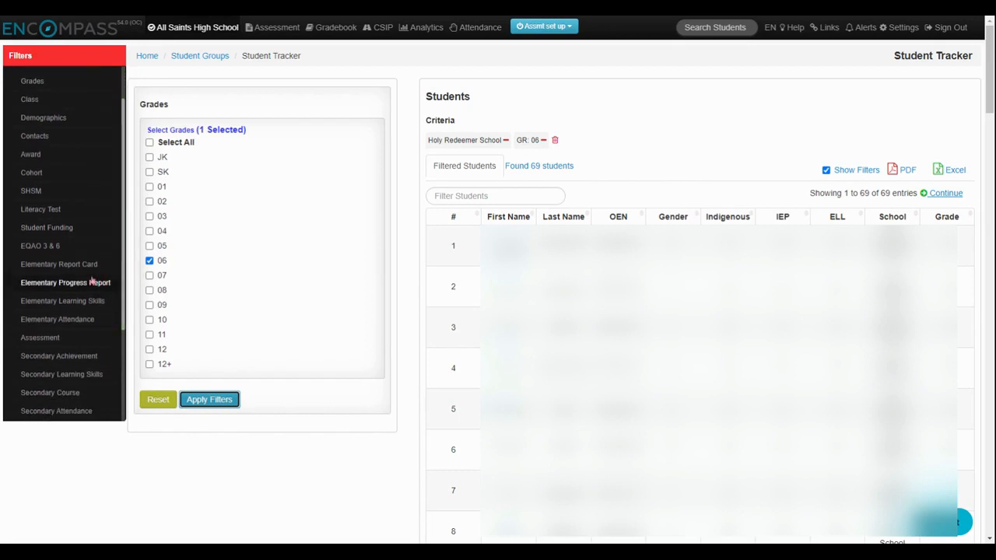
Filter Elementary Report Card by 2022-2023 Term F, Mathematics, levels L1 and L2
click(58, 264)
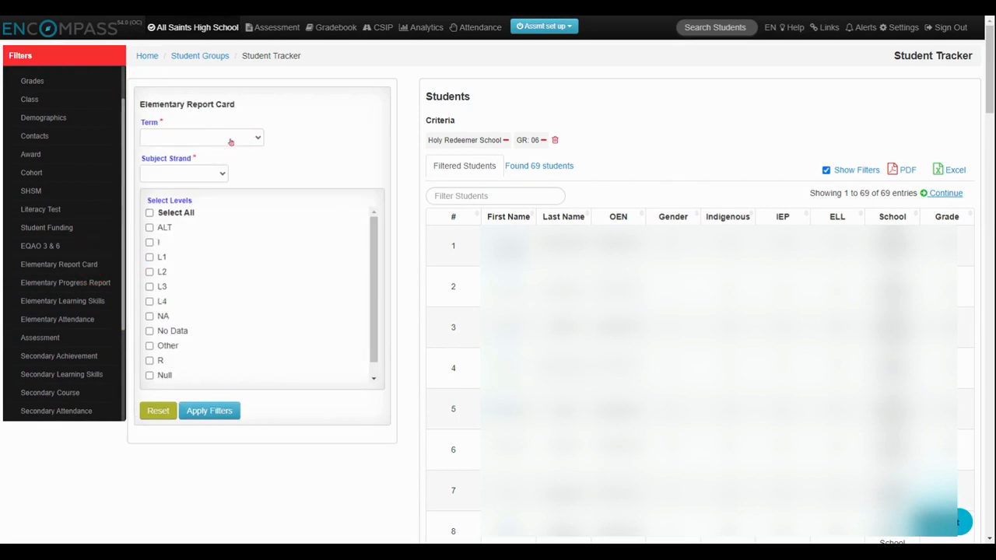
mouse_move(220, 150)
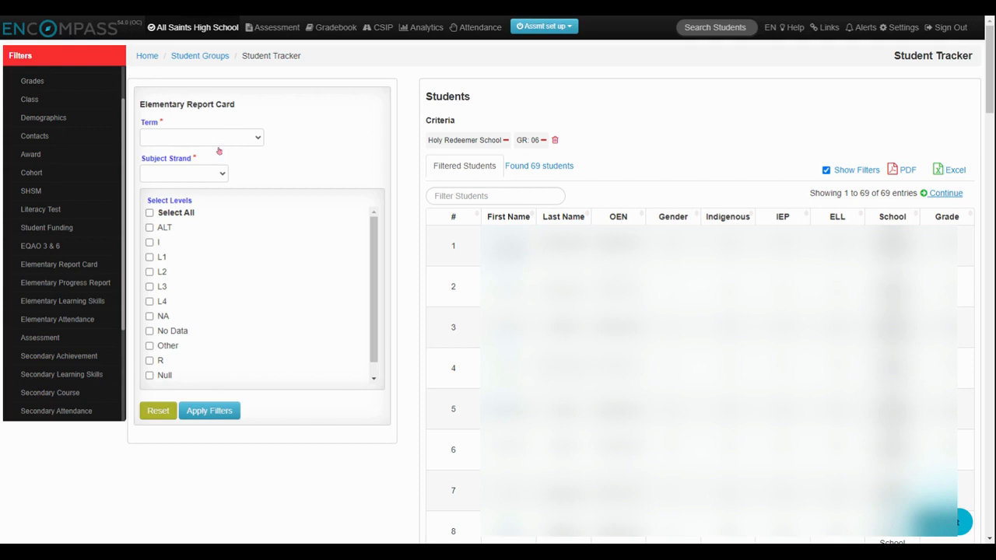
mouse_move(219, 151)
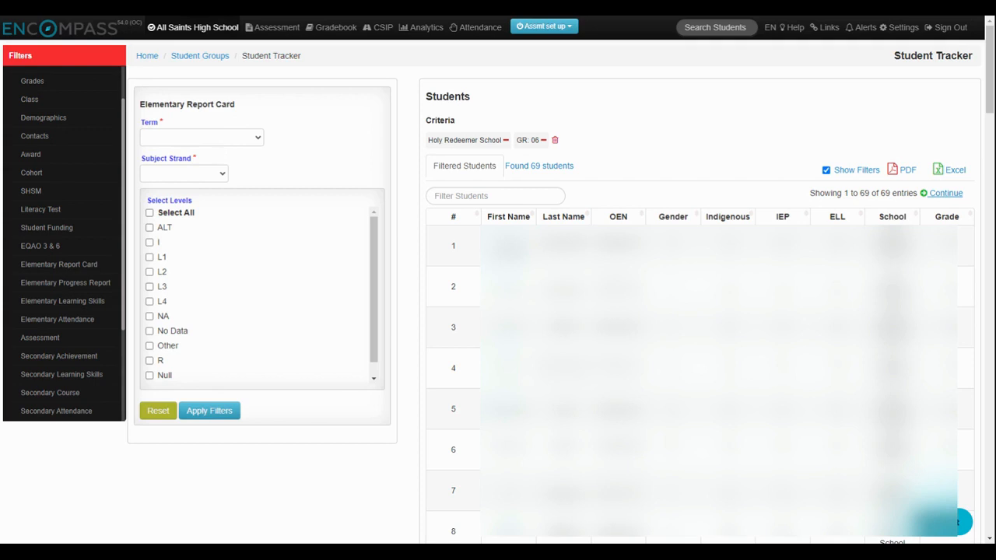
click(201, 137)
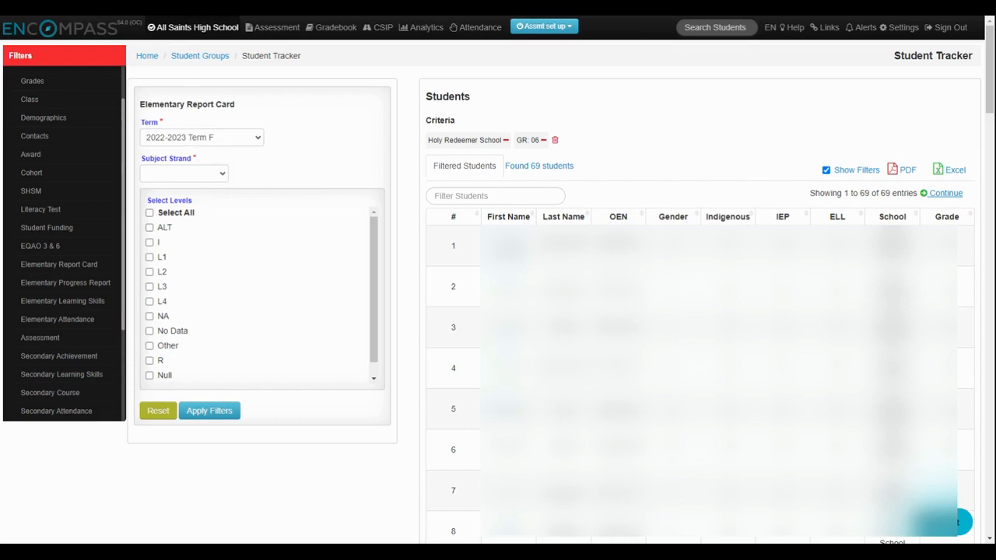
click(184, 173)
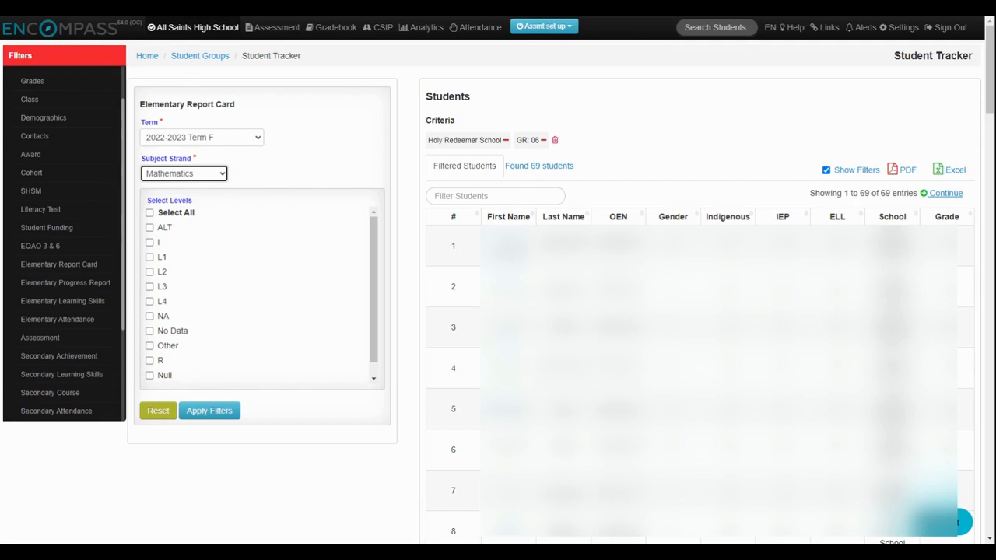
mouse_move(216, 233)
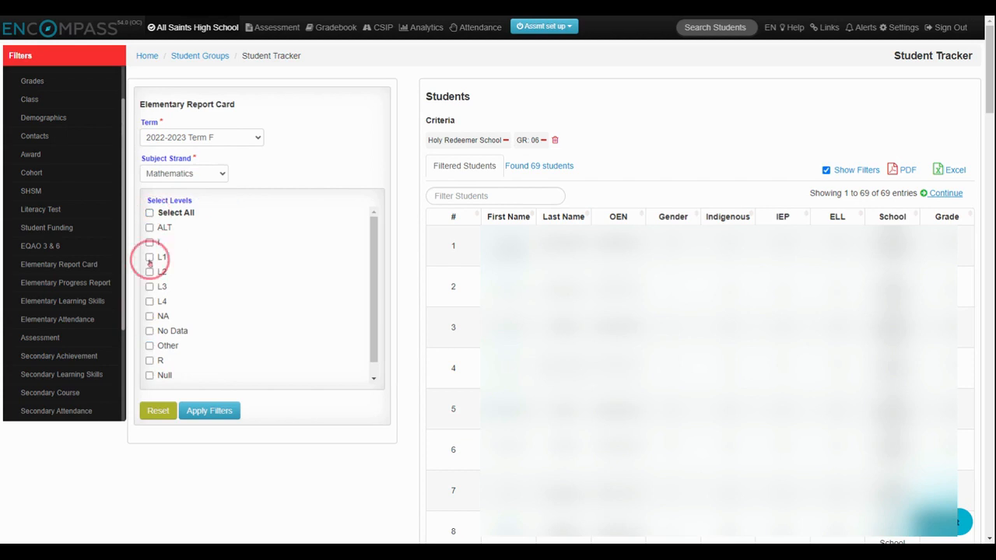
click(150, 272)
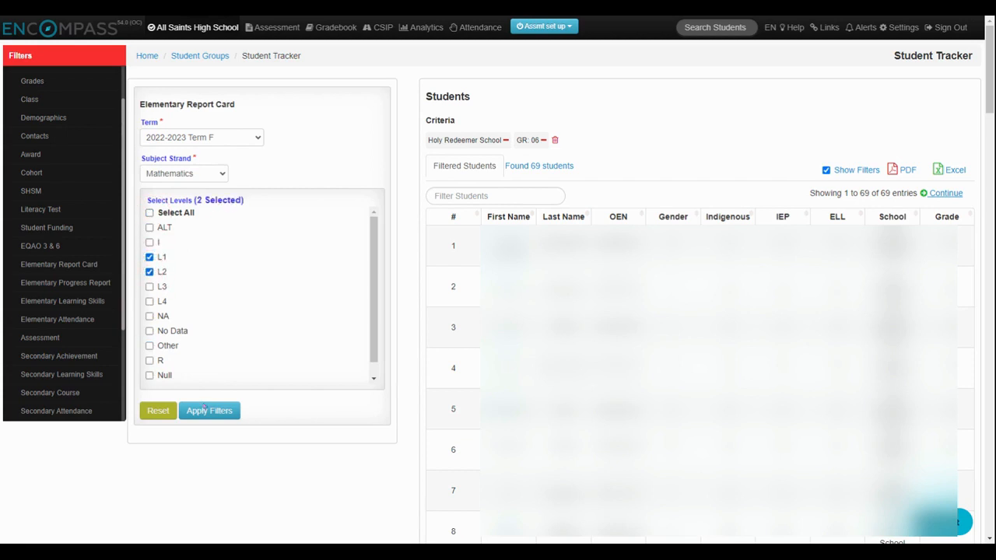
click(209, 410)
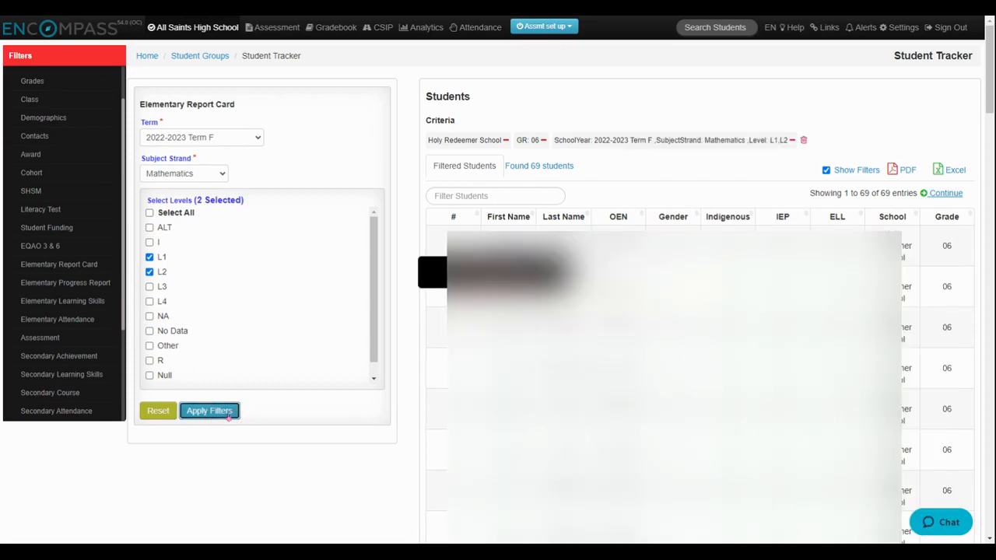
Load and review the 10 resulting students with RCAchmnt and RCMark columns
click(209, 410)
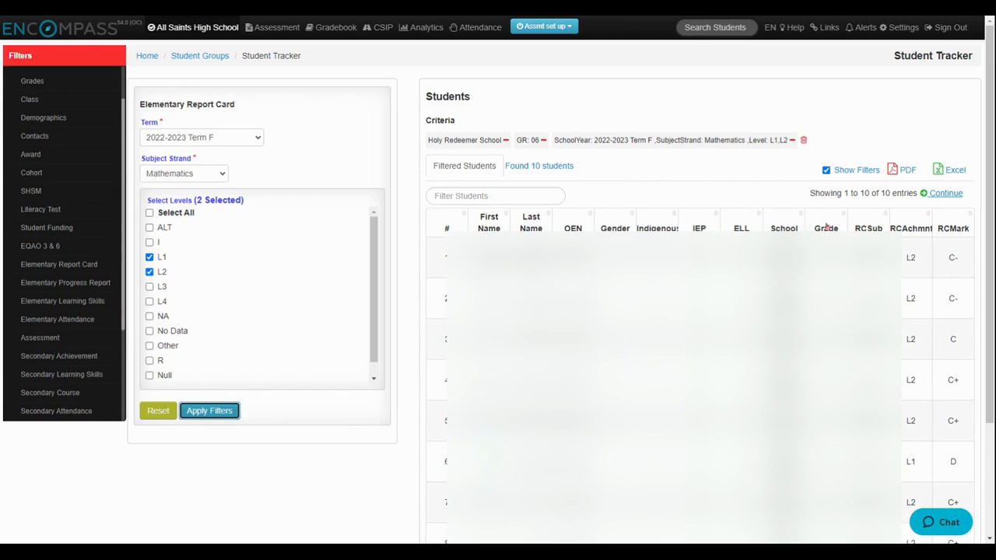
click(948, 169)
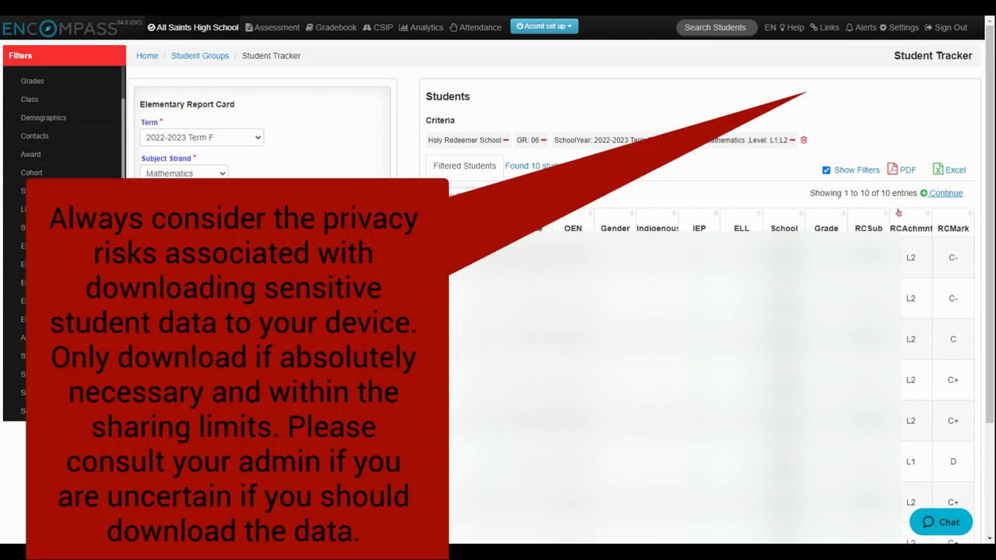